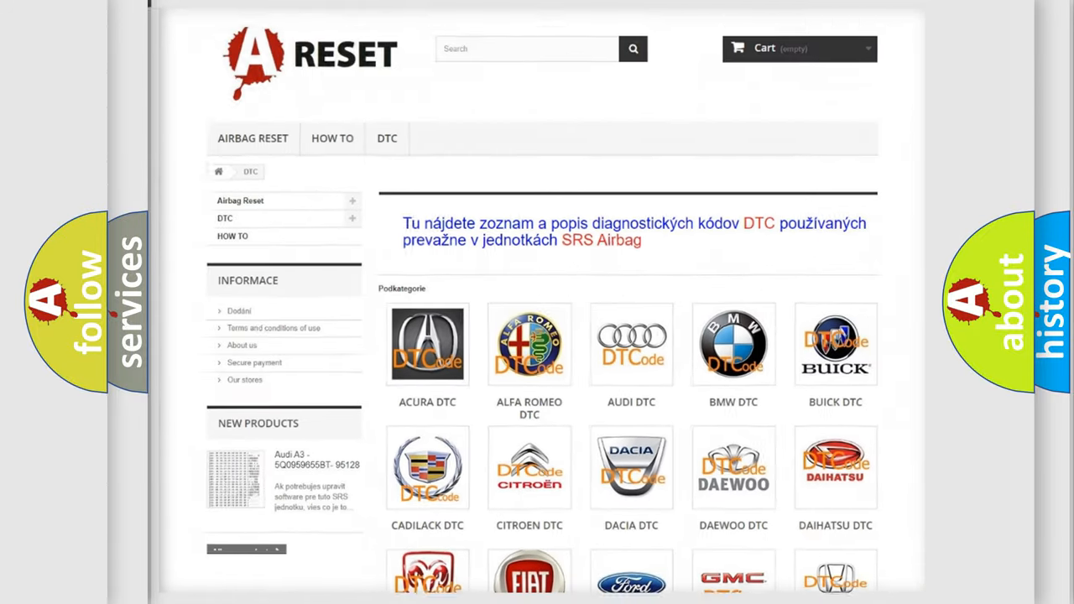
# Open the Ford DTC logo and scroll through the Ford code list to B14BA1A
pyautogui.scroll(-3)
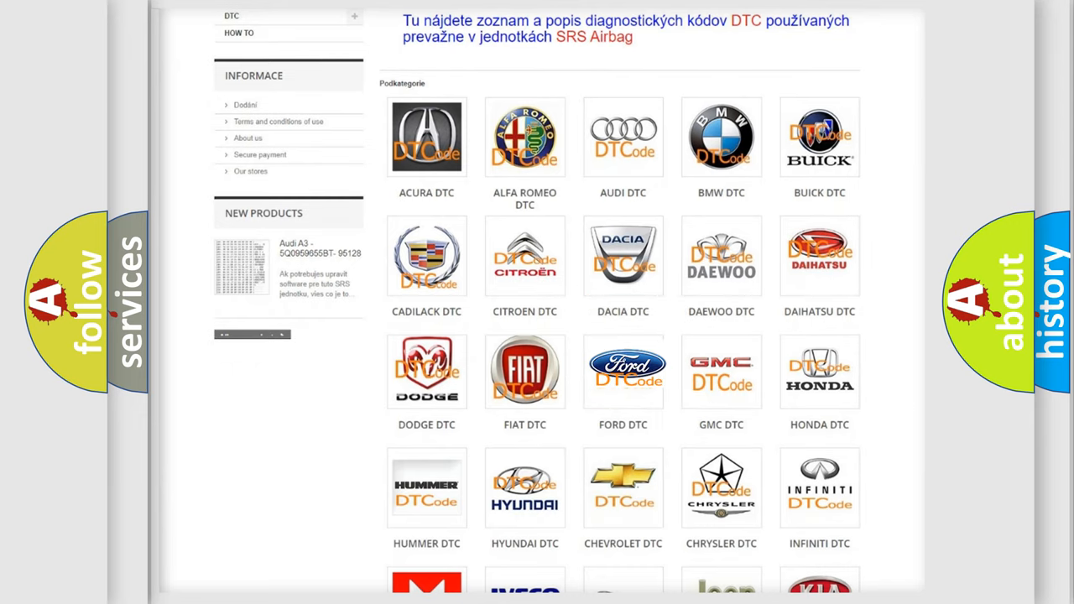
pyautogui.click(623, 370)
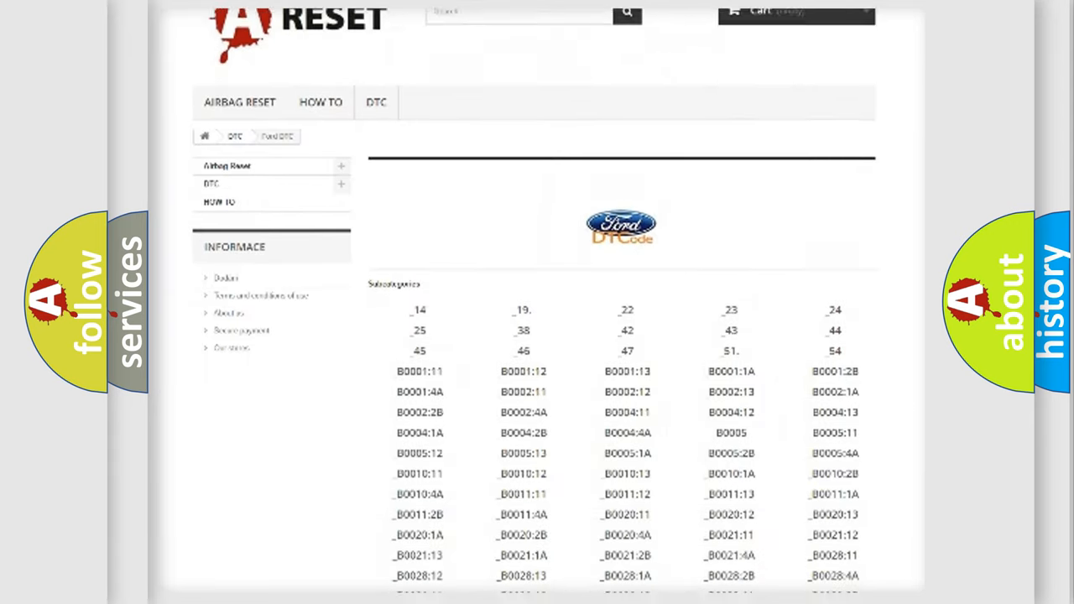
pyautogui.scroll(-3)
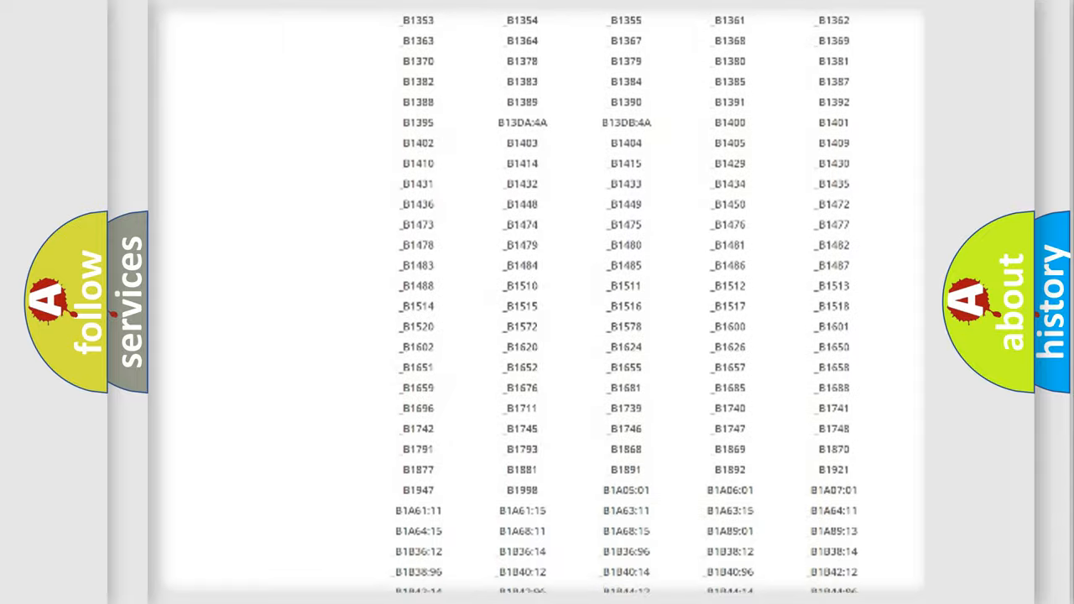
pyautogui.scroll(3)
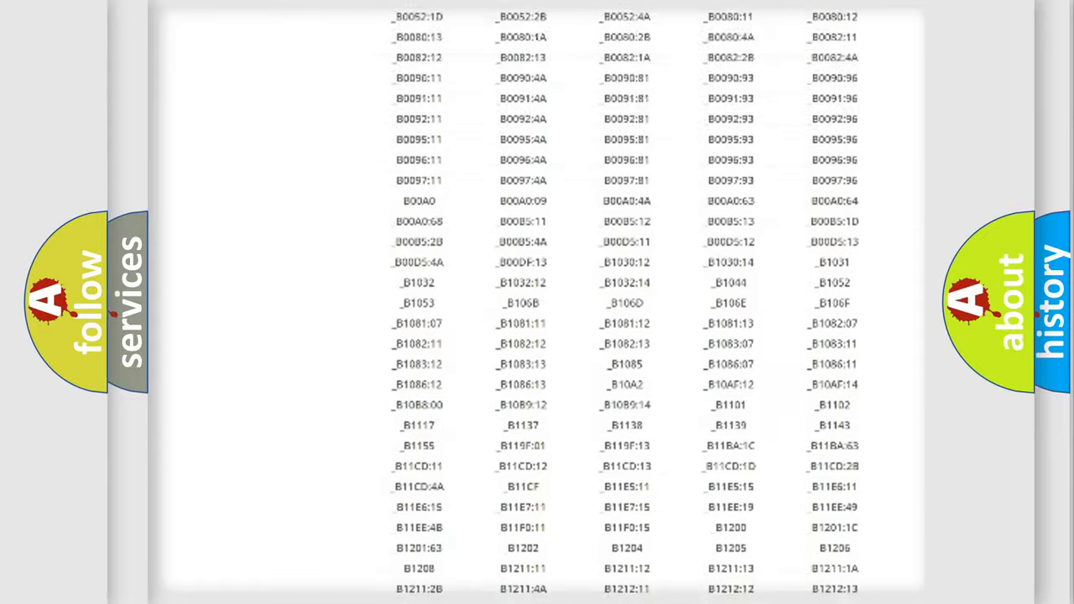
pyautogui.scroll(3)
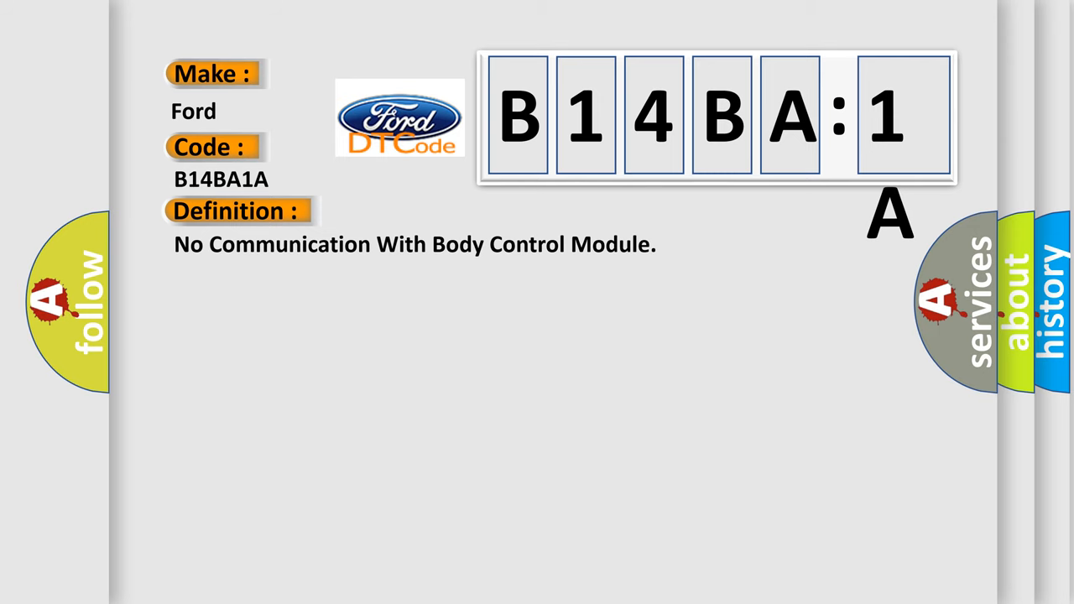
# Reveal the B14BA1A Description and Cause sections on the code page
pyautogui.click(436, 211)
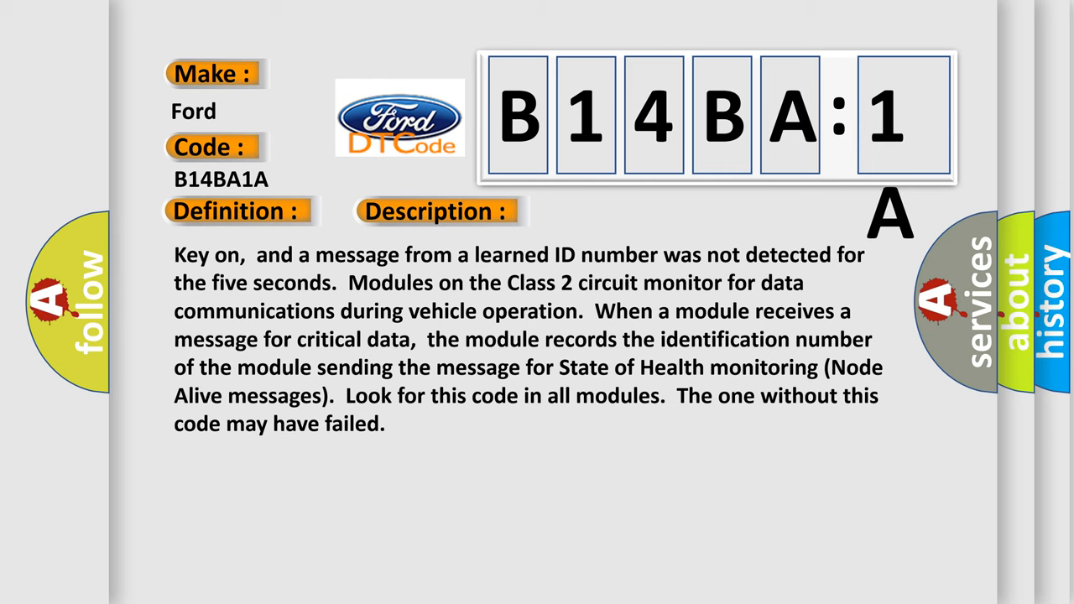
pyautogui.click(617, 211)
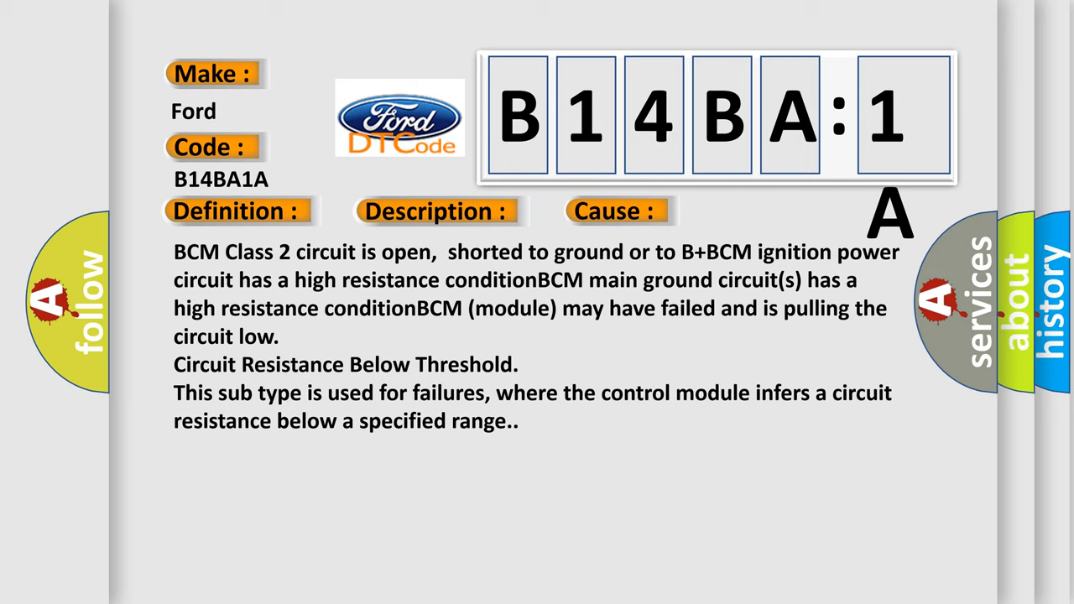